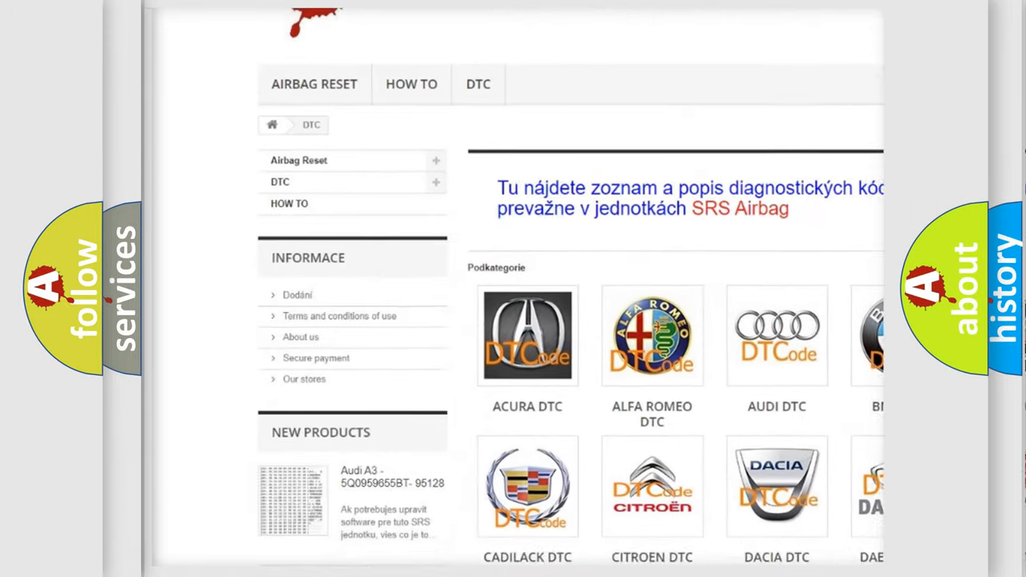
Scroll the DTC page past the car-make logos down to the diagnostic code listing
scroll(down, 3)
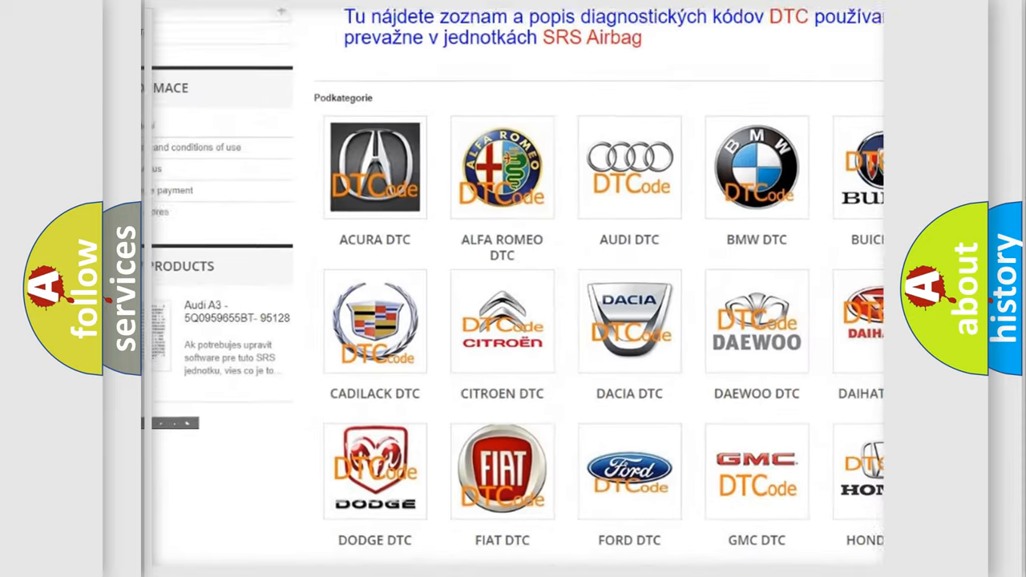
scroll(down, 3)
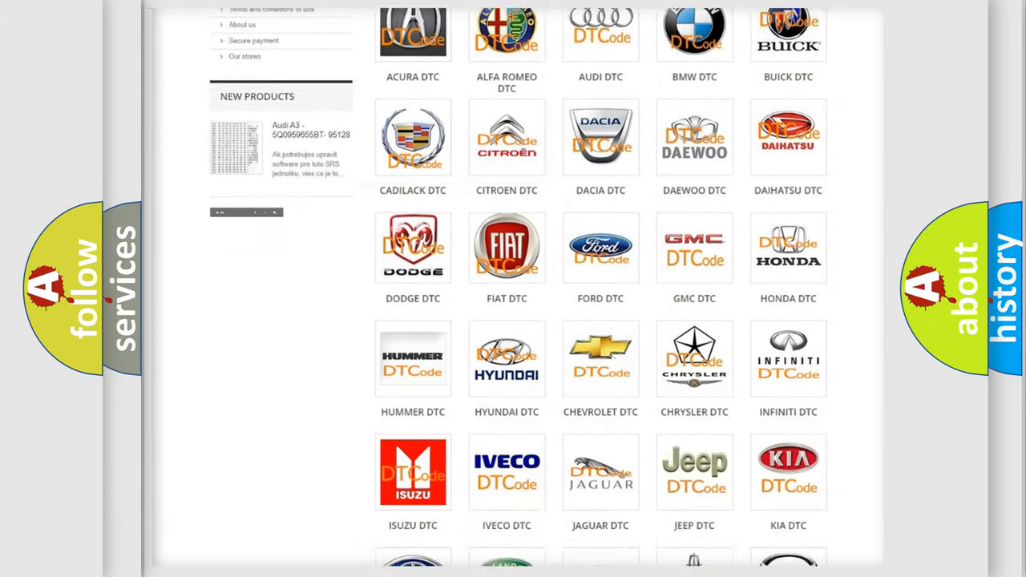
scroll(down, 3)
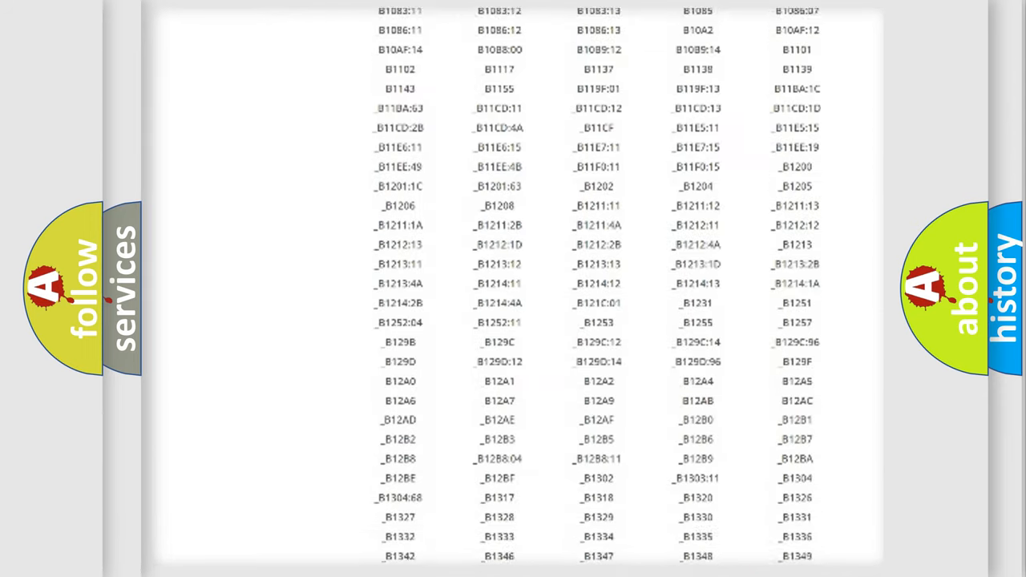
scroll(down, 3)
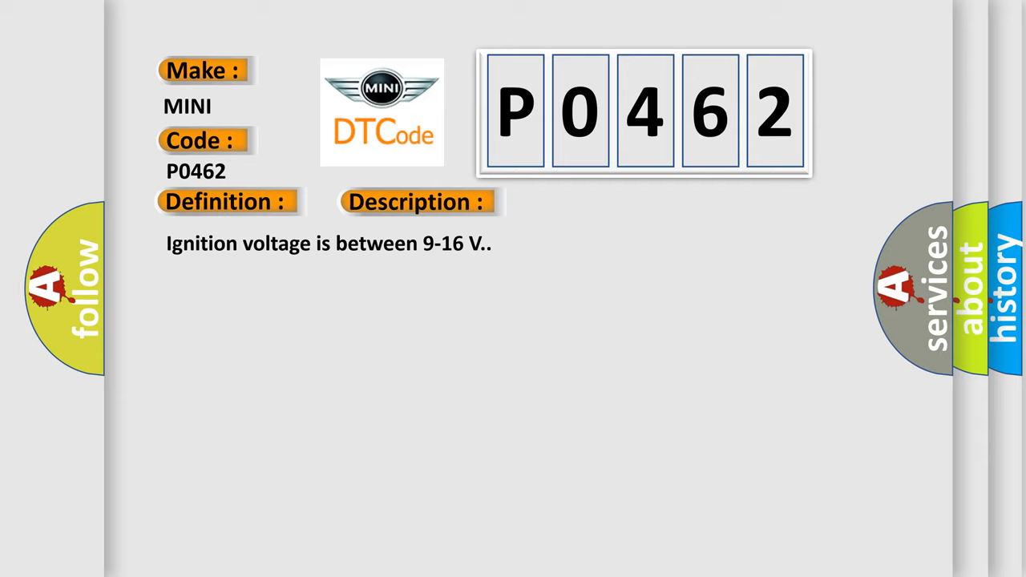
Advance the P0462 slide so the Cause section on the passenger seat belt pretensioner circuit appears
click(587, 202)
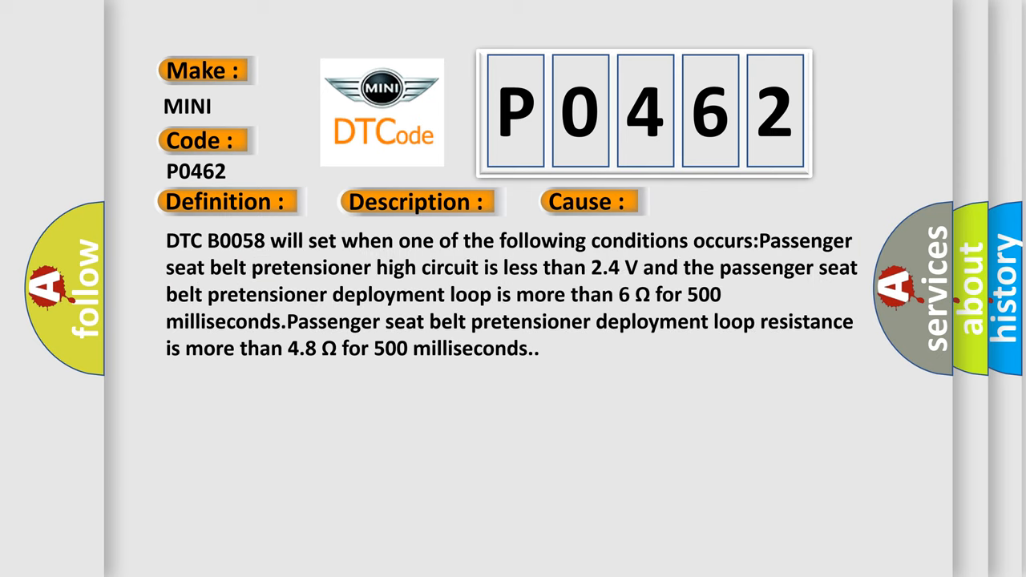